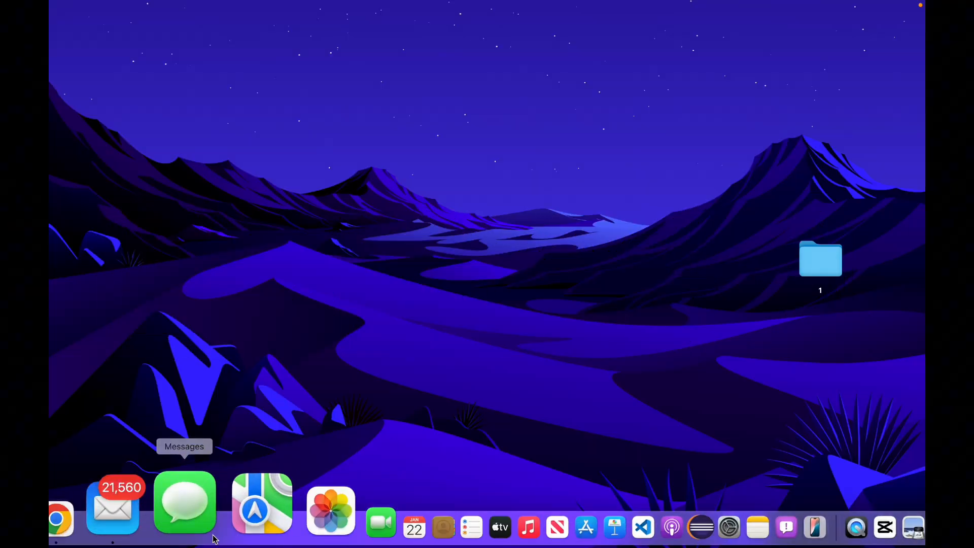
Launch Apple Mail from the Dock to show the unread inbox.
click(113, 503)
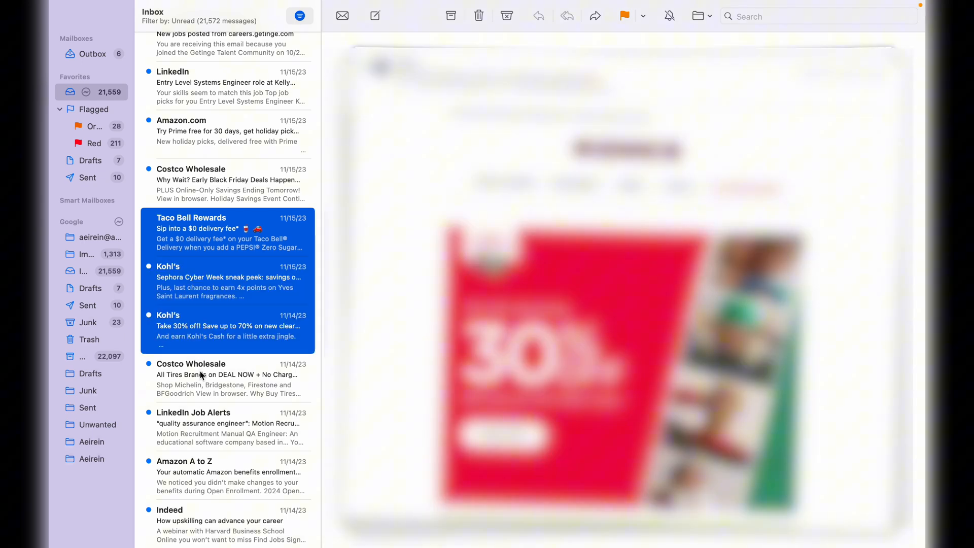
Add Costco Wholesale to the selection, colour the selected emails green, then select another email.
click(227, 378)
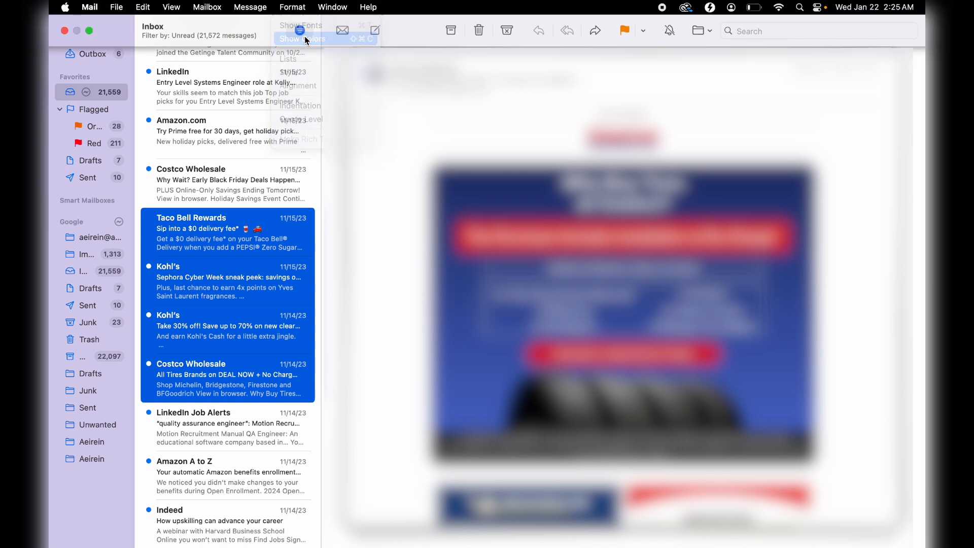
click(302, 39)
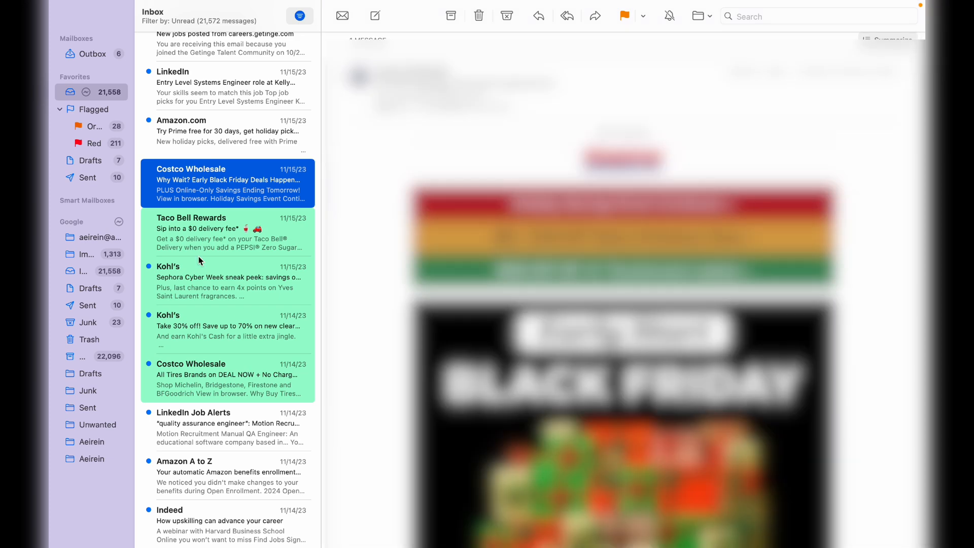
click(227, 281)
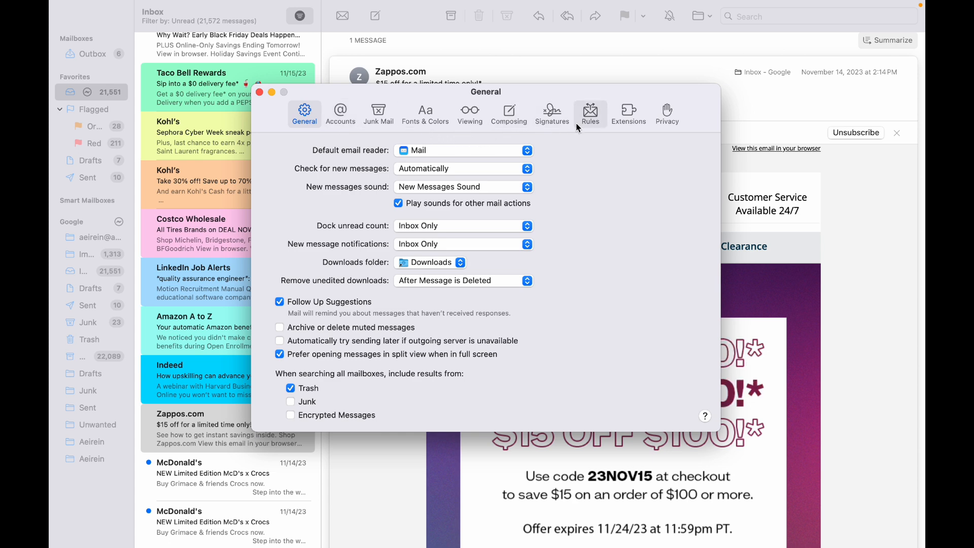
Open the Rules settings to start drafting a new mail rule.
click(589, 111)
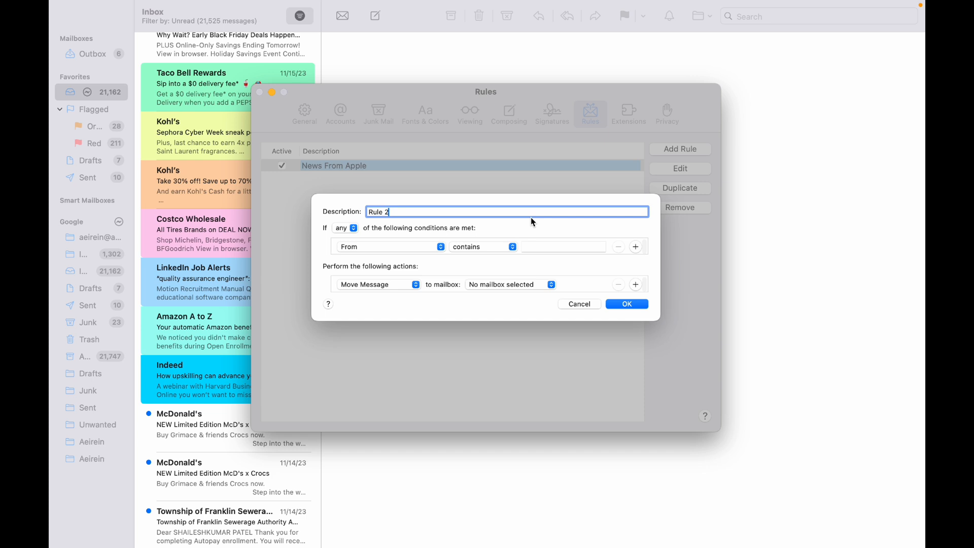
Name the rule 'Work Emails' and set From contains 'aeirei'.
text(Work Emails)
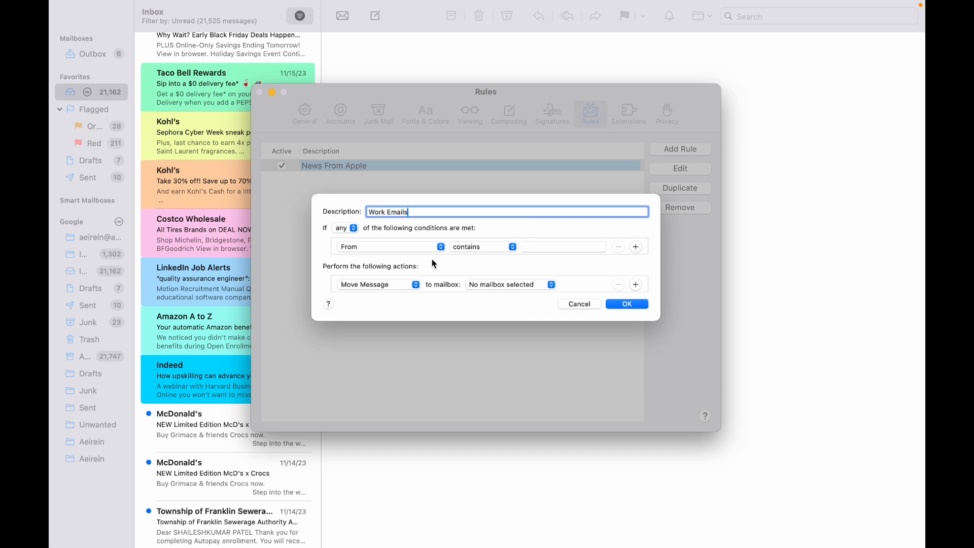
click(563, 247)
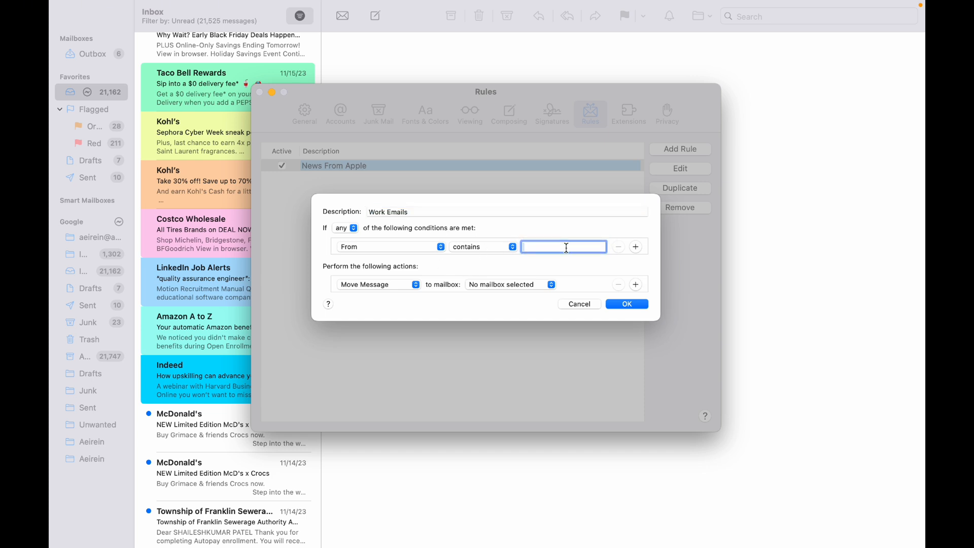
text(aeirei)
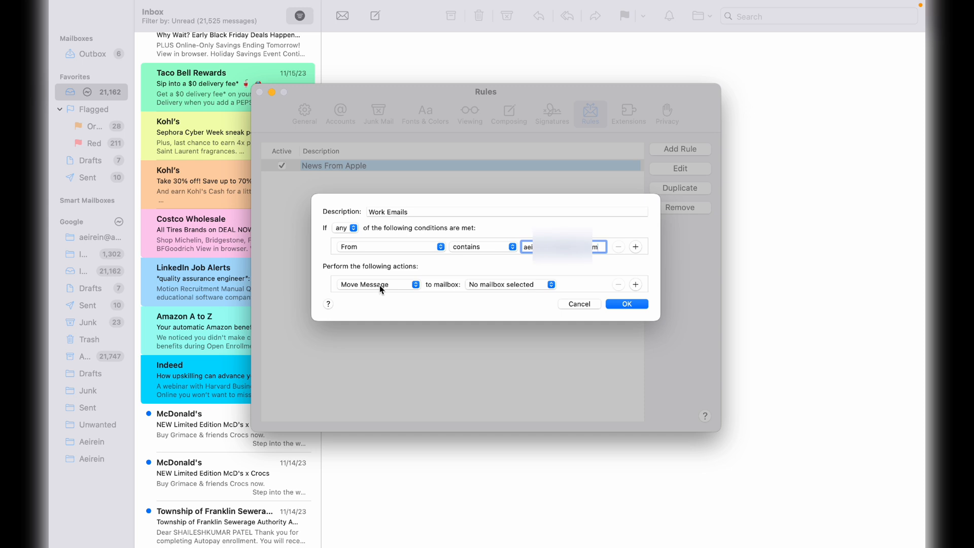
Set the rule action to colour the message background red and save the rule.
click(377, 284)
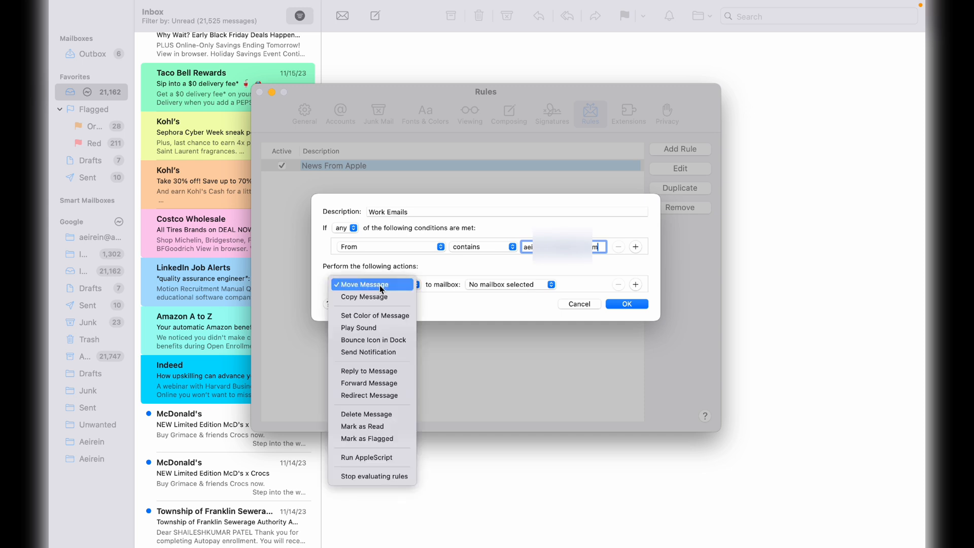
click(375, 316)
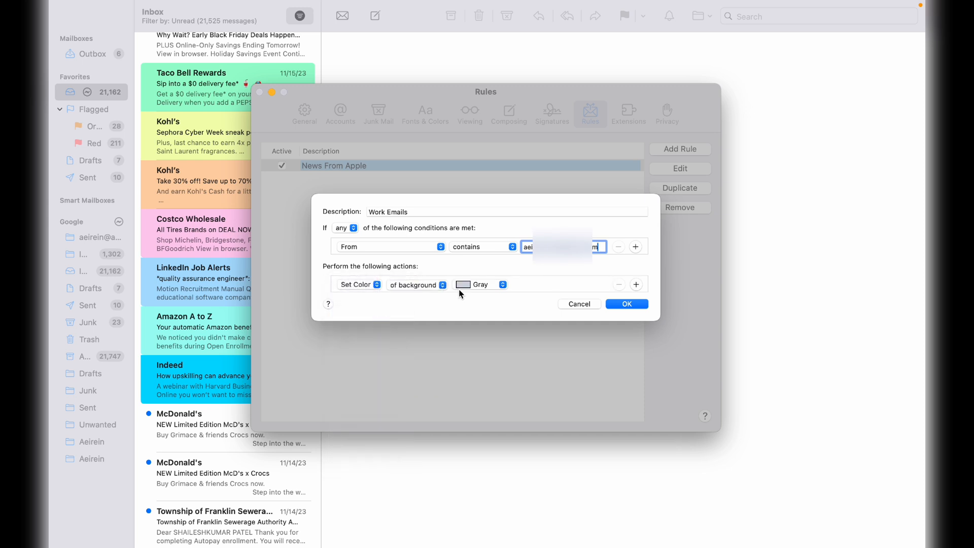
click(482, 284)
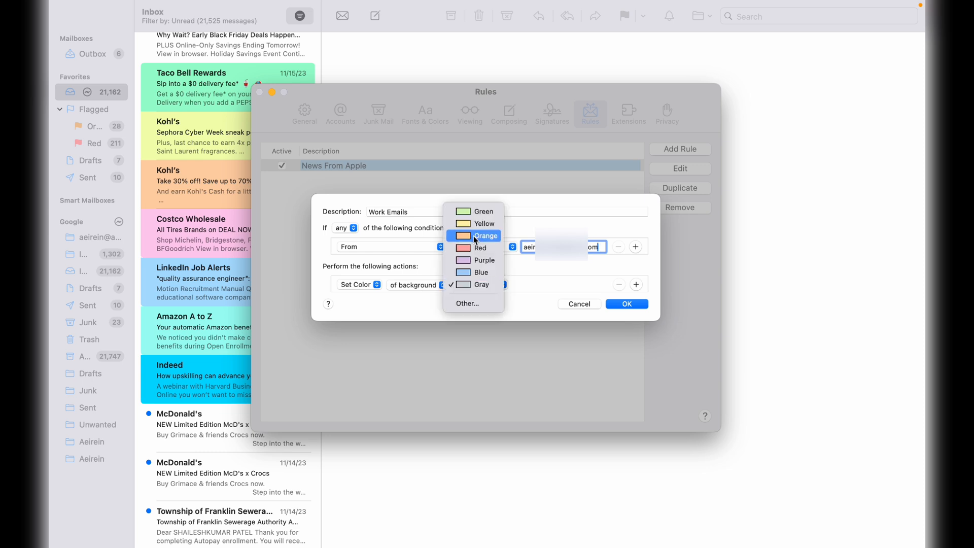
click(480, 247)
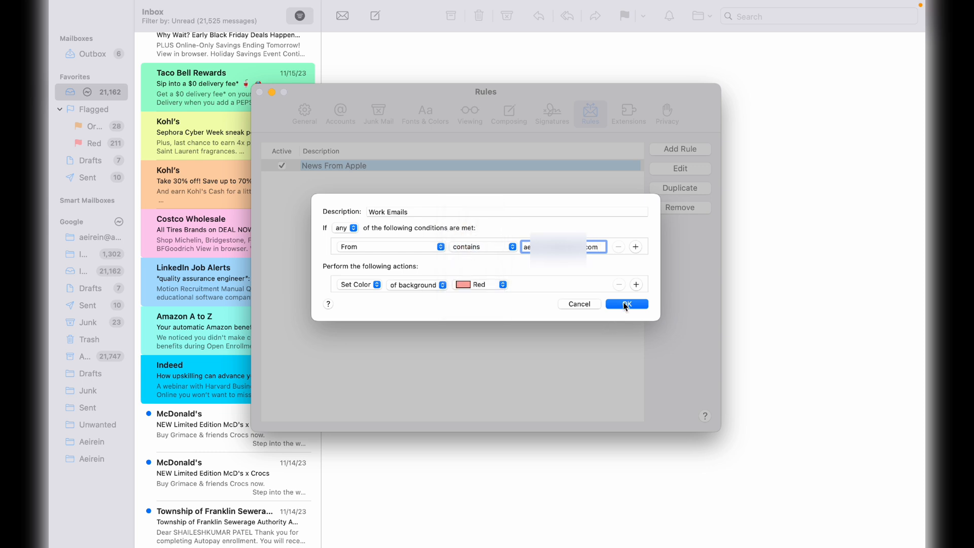
click(626, 304)
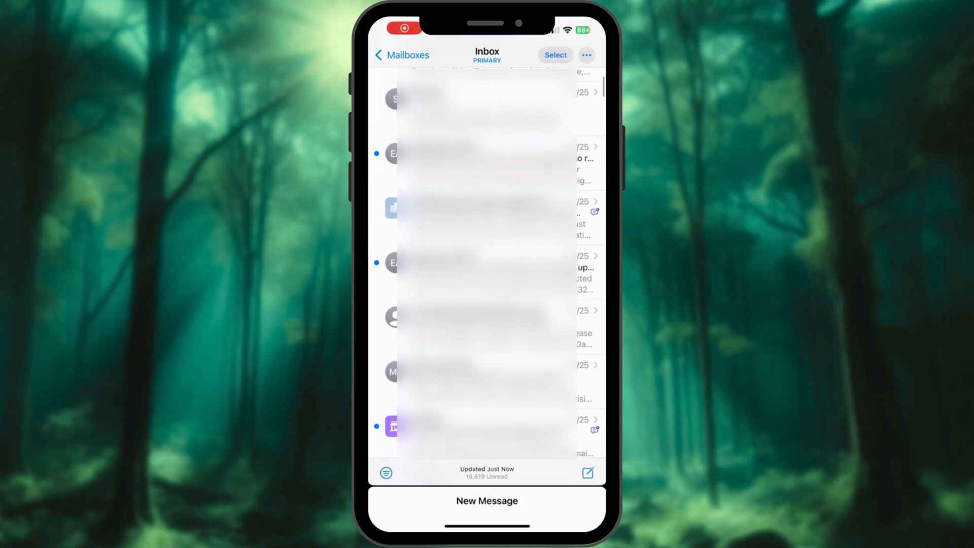
Scroll down through the iPhone's Primary inbox.
scroll(down, 3)
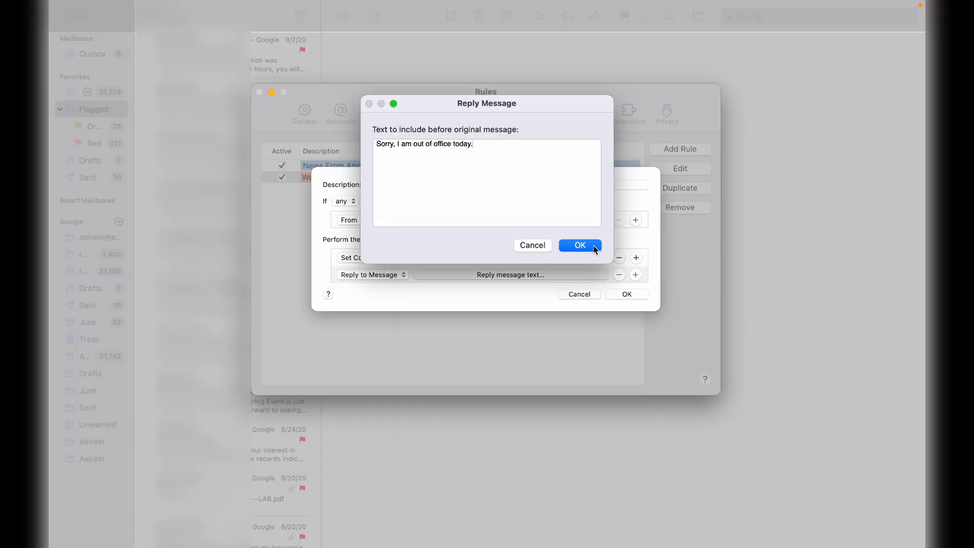
Confirm the 'Sorry, I am out of office today.' reply action.
click(579, 244)
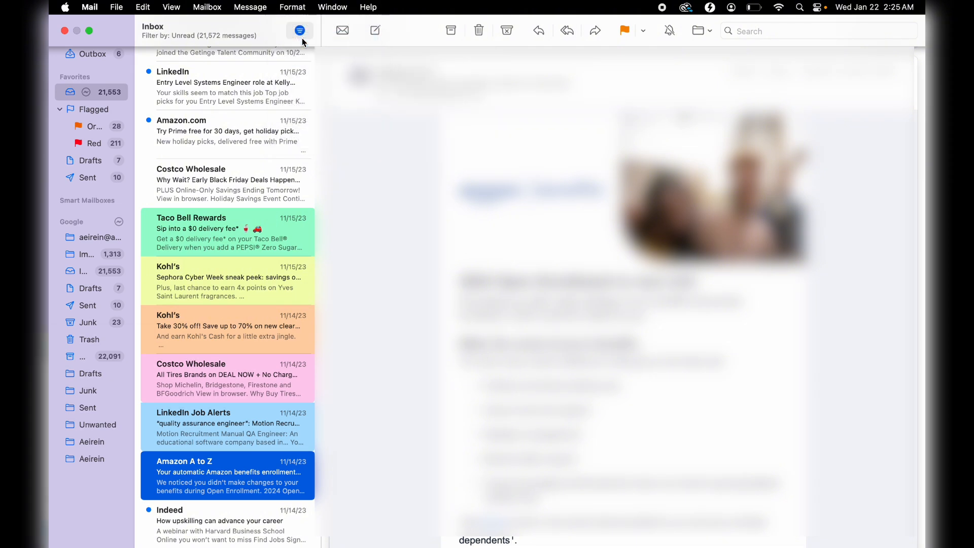